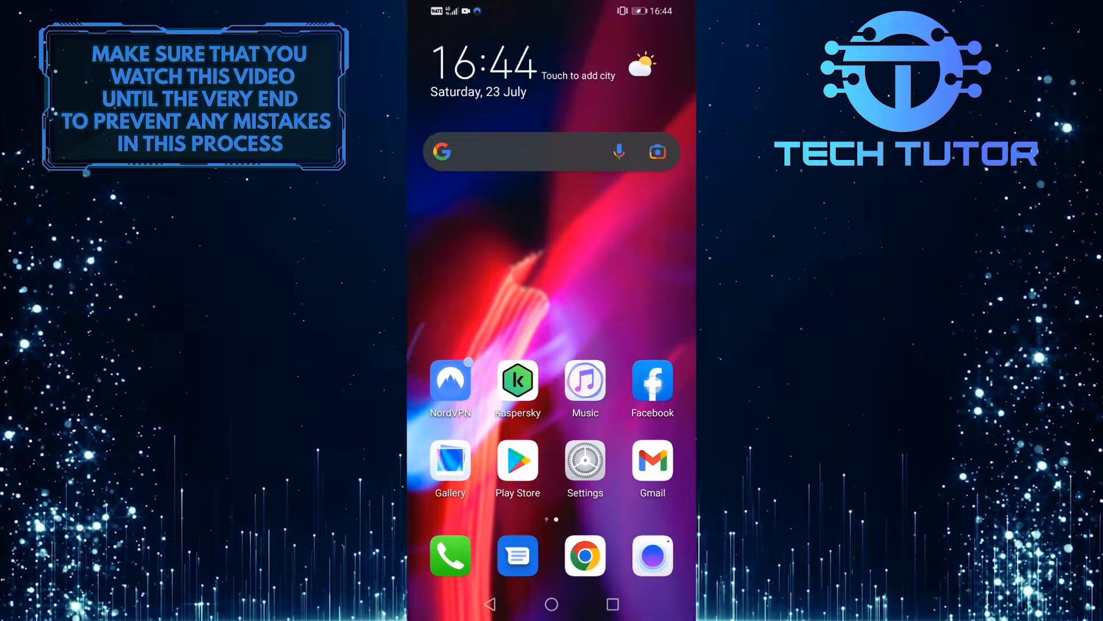
- Launch the Facebook app from the phone's home screen
{"action": "left_click", "coordinate": [652, 381]}
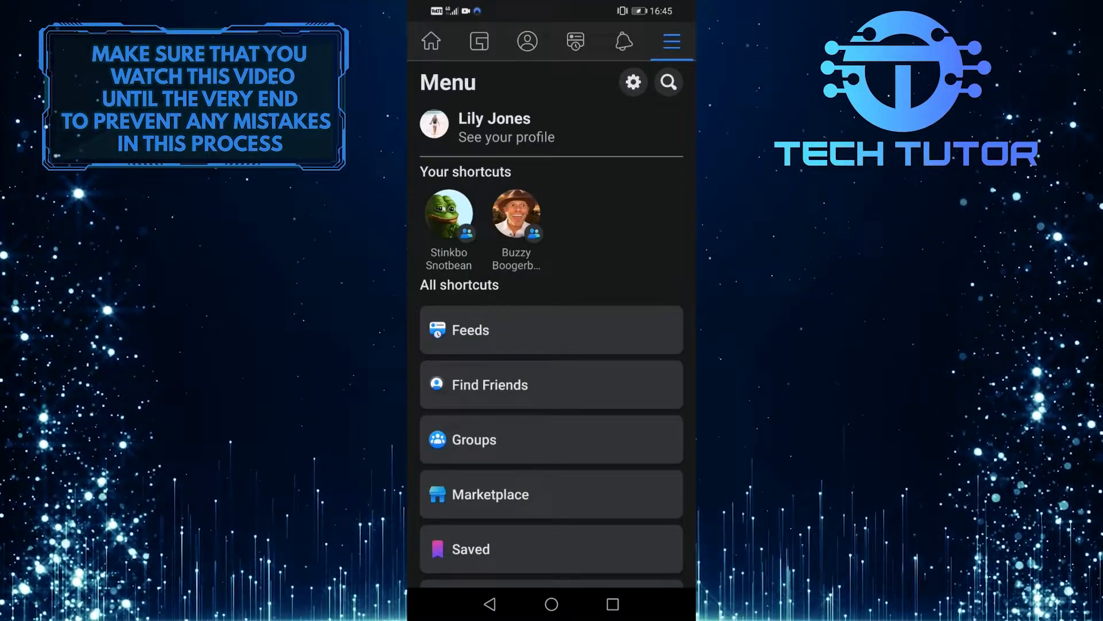
- Go to Settings & privacy and scroll to the Audience and visibility section
{"action": "left_click", "coordinate": [631, 83]}
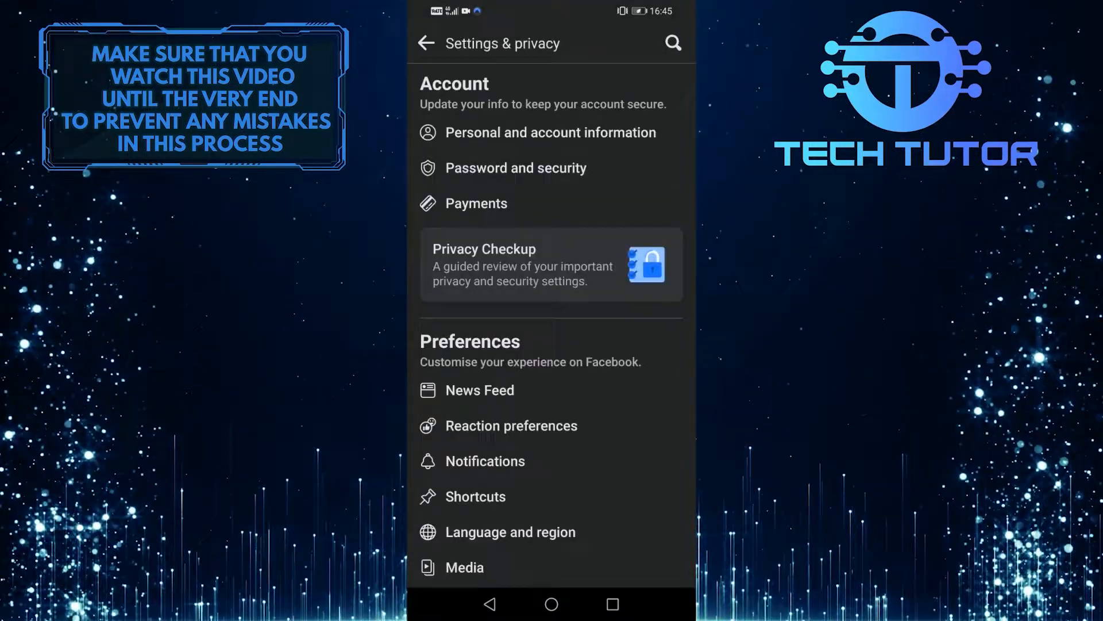
{"action": "scroll", "scroll_direction": "down", "scroll_amount": 3}
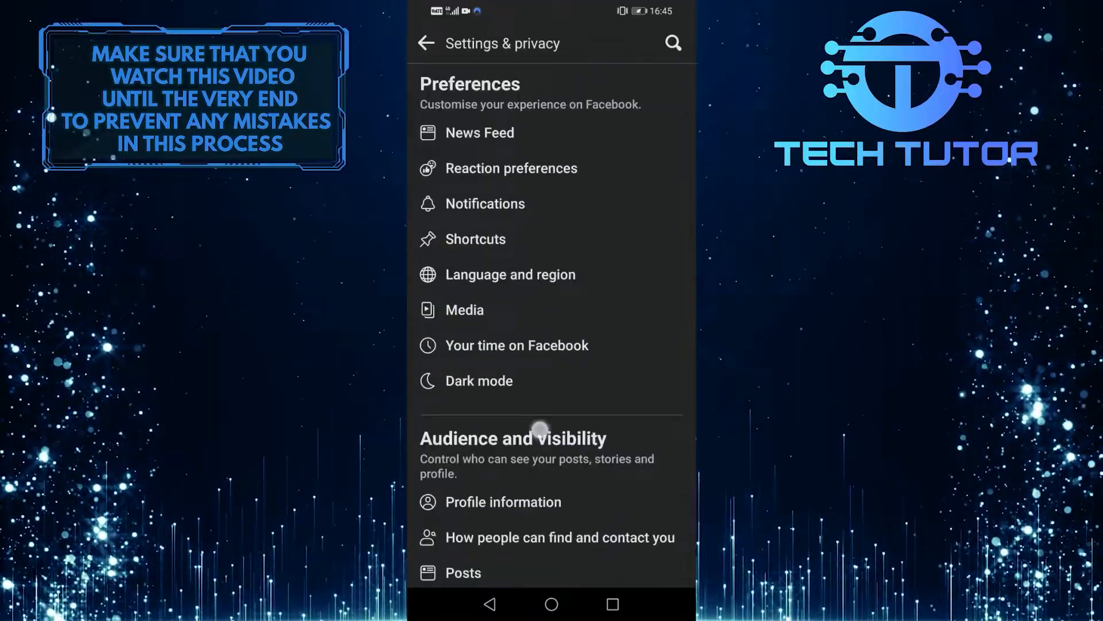
{"action": "scroll", "scroll_direction": "down", "scroll_amount": 3}
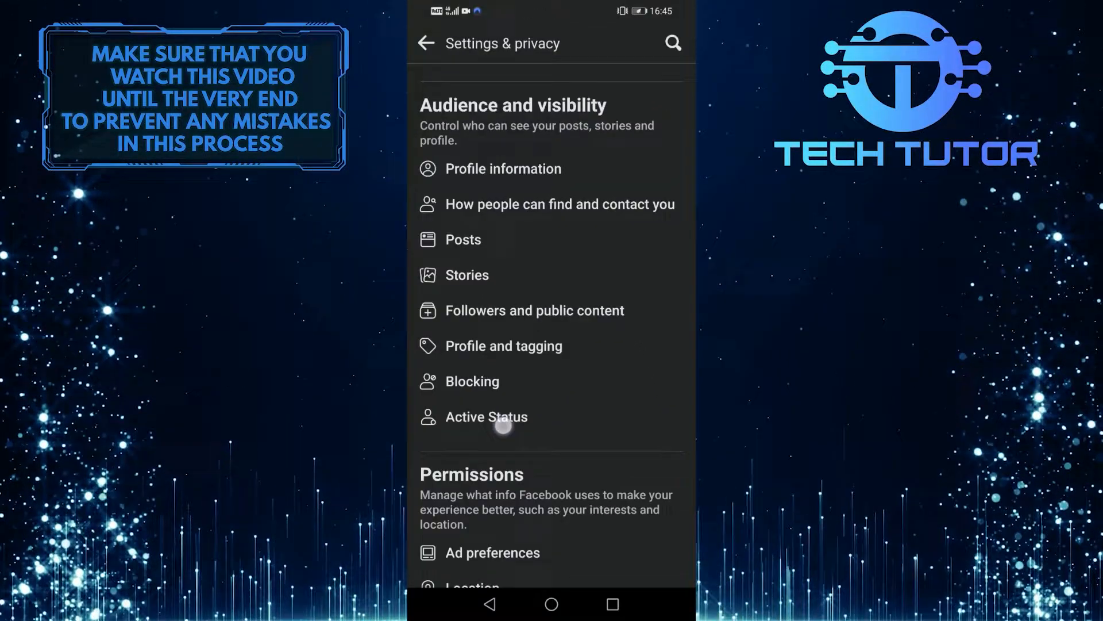
- In Active Status, switch off 'Show when you're active'
{"action": "left_click", "coordinate": [485, 416]}
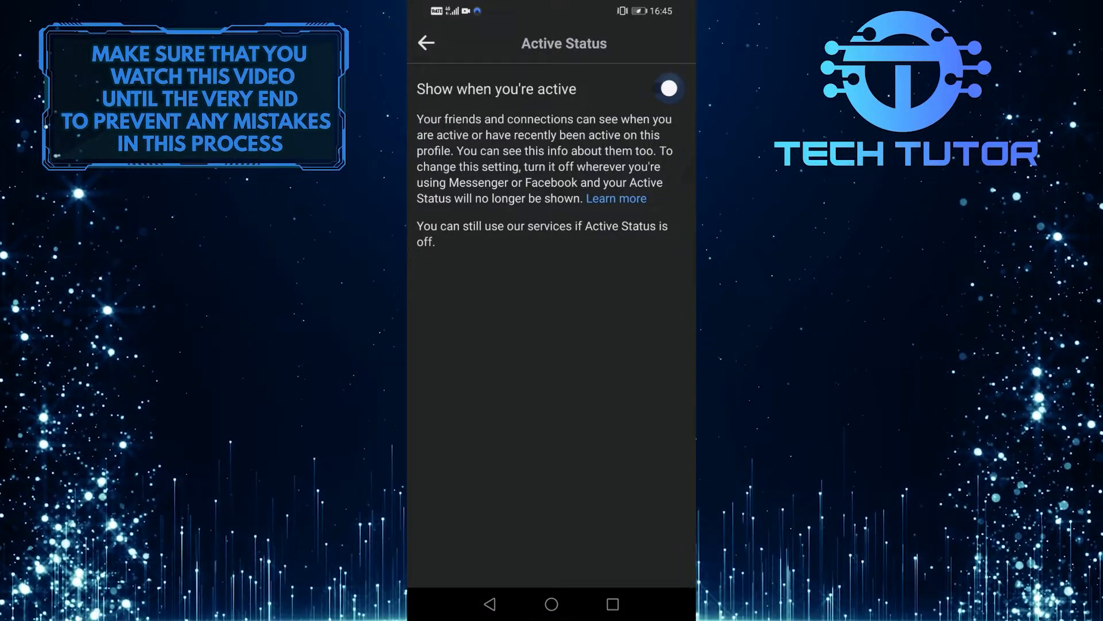
{"action": "left_click", "coordinate": [667, 89]}
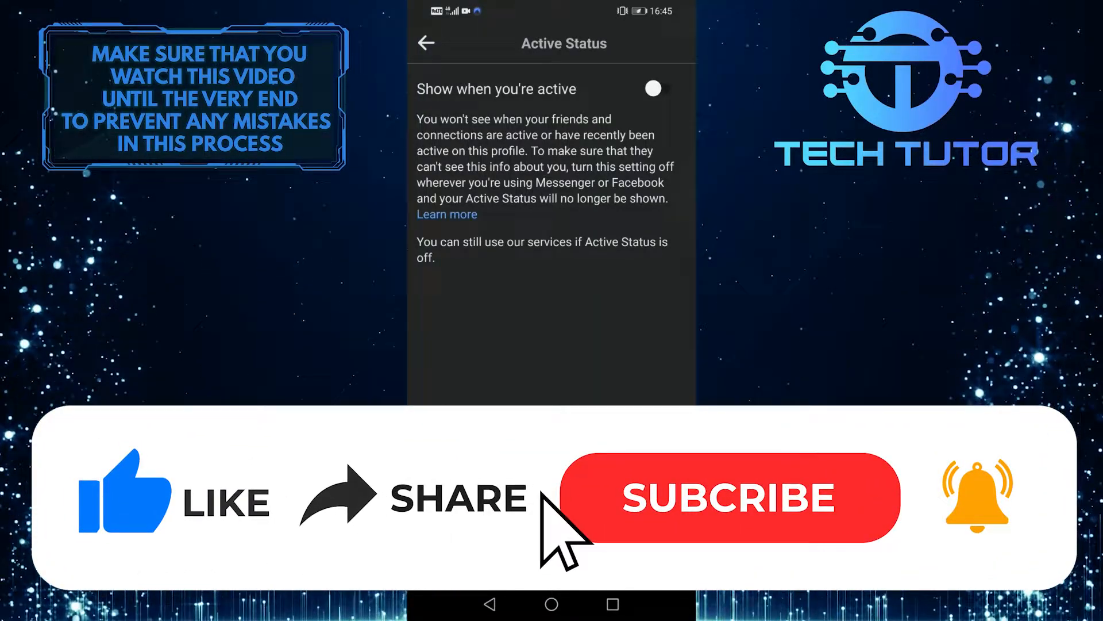
{"action": "left_click", "coordinate": [729, 496]}
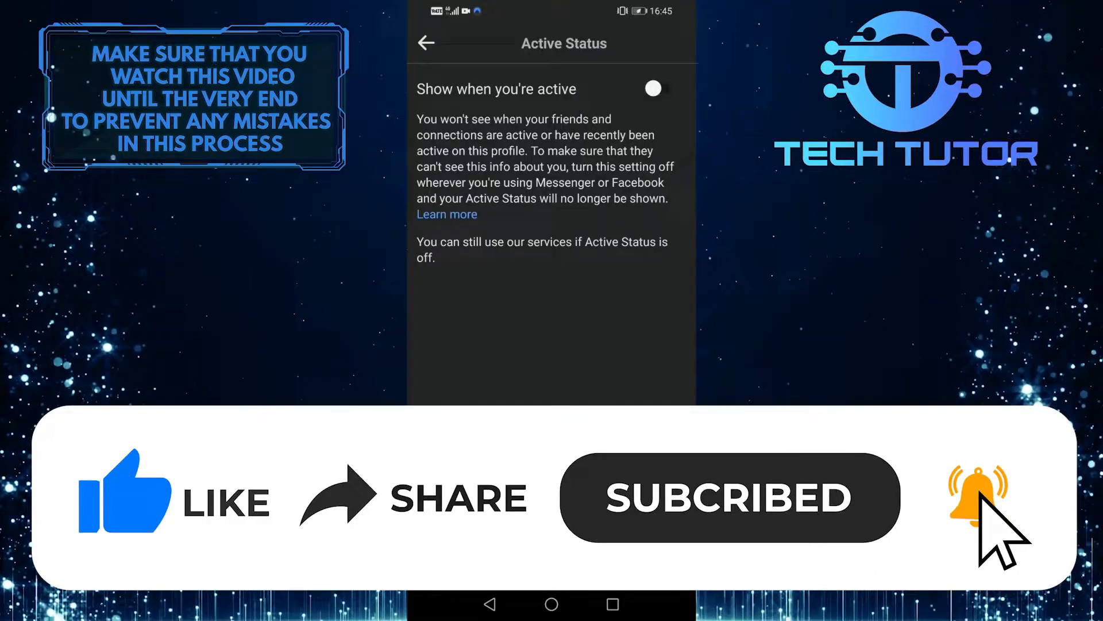